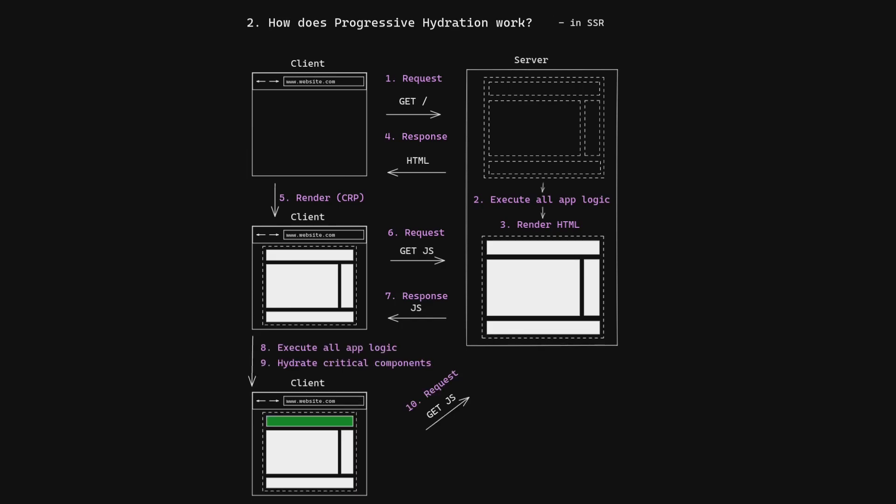
Advance past the pros and cons list to the 'When should you use Progressive Hydration?' slide
key("Right")
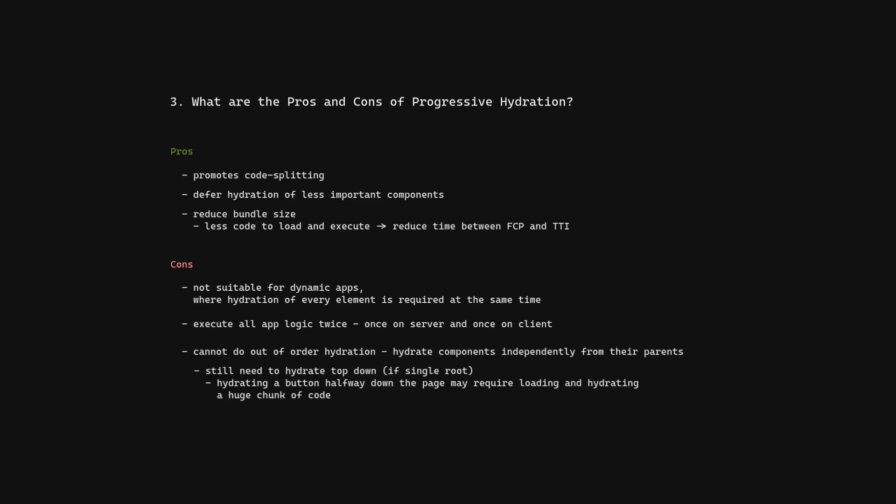
key("Right")
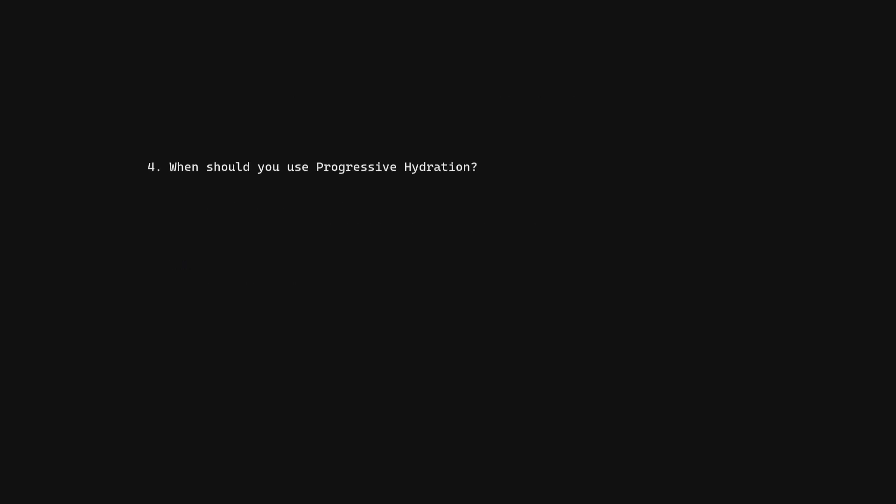